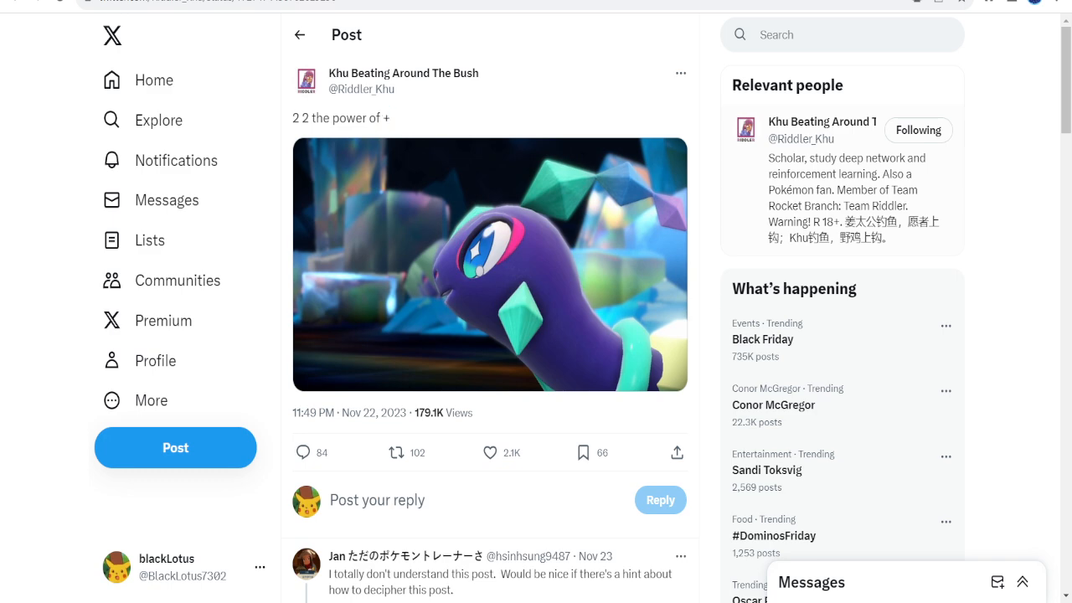
Step: Scroll the riddle's replies and expand the hidden follow-ups under the reply asking for a hint
scroll("down", 3)
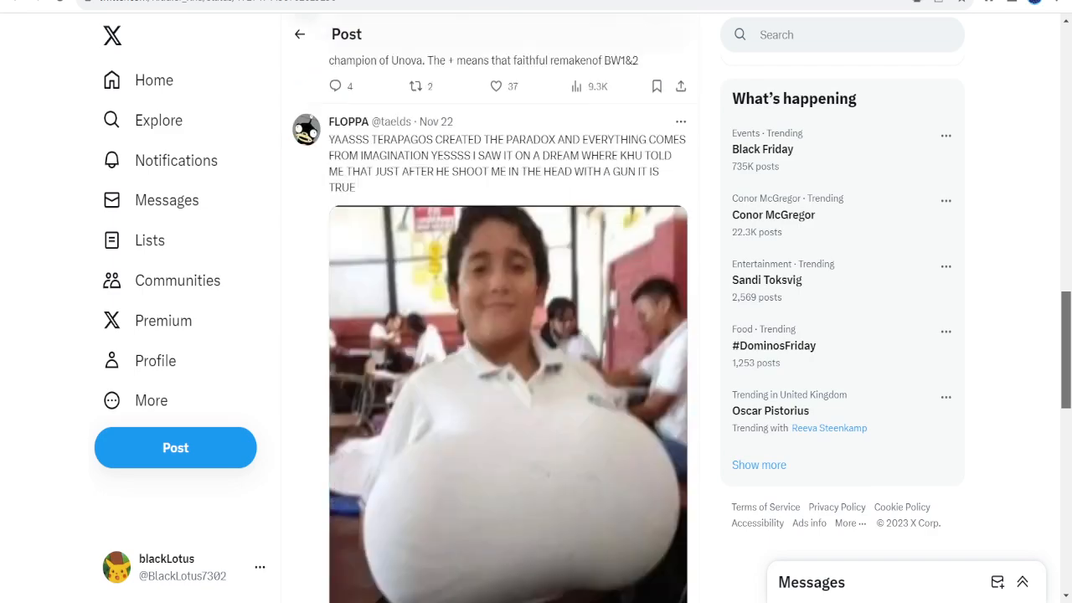
scroll("down", 3)
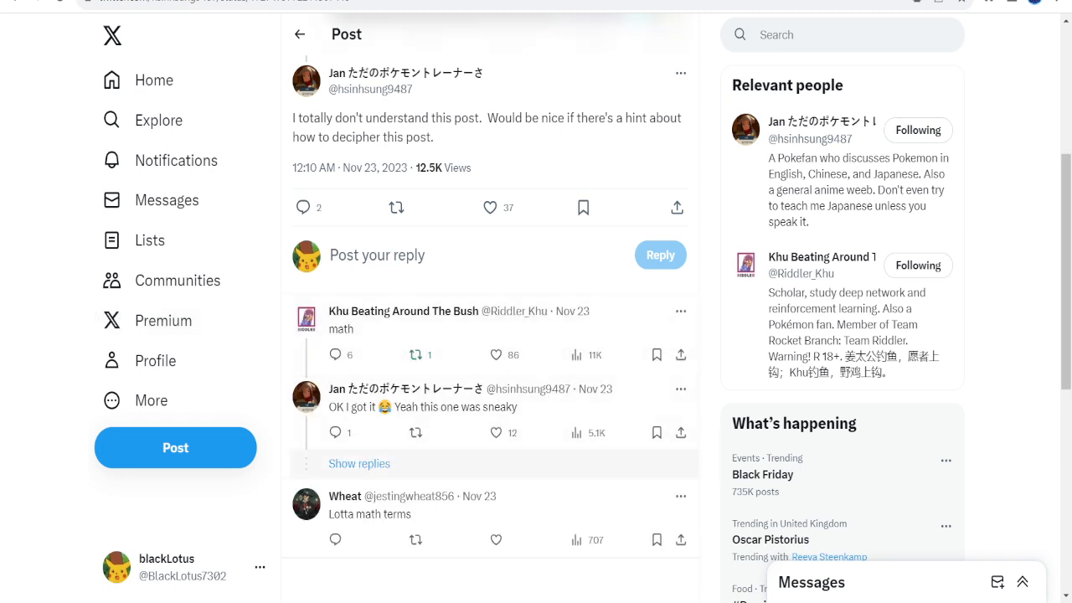
left_click(358, 462)
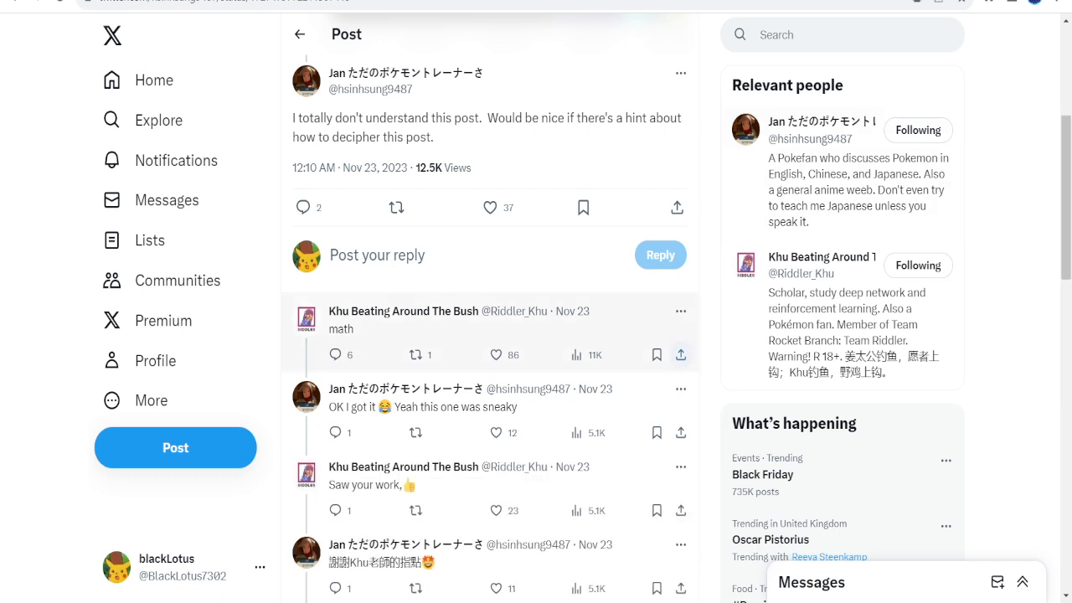
left_click(841, 34)
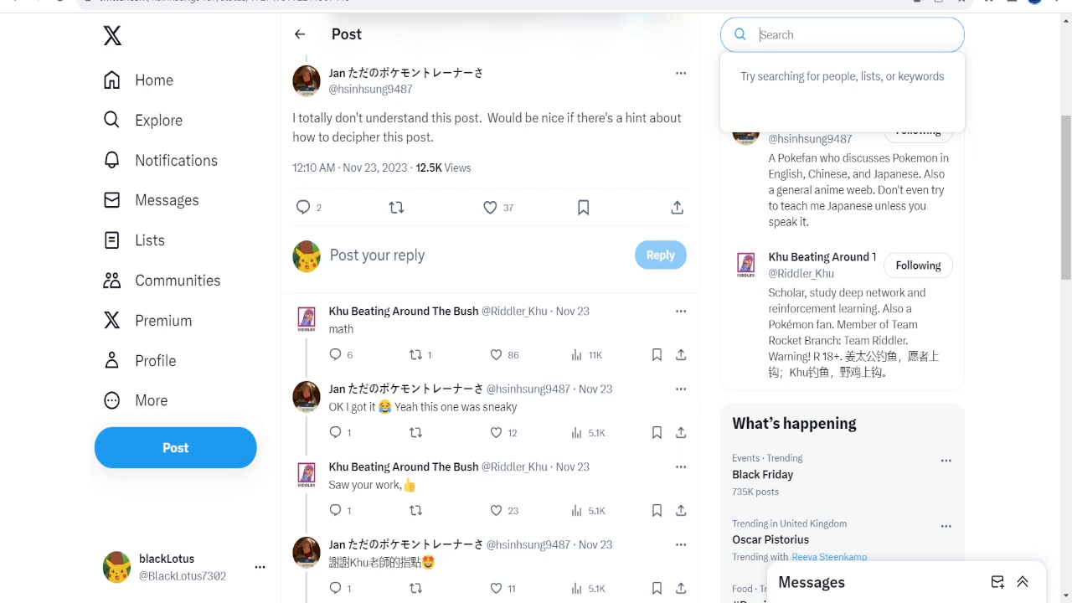
Step: Search for 'soulsil' and open the SoulSilverArt profile from the results
type("soulsilverart")
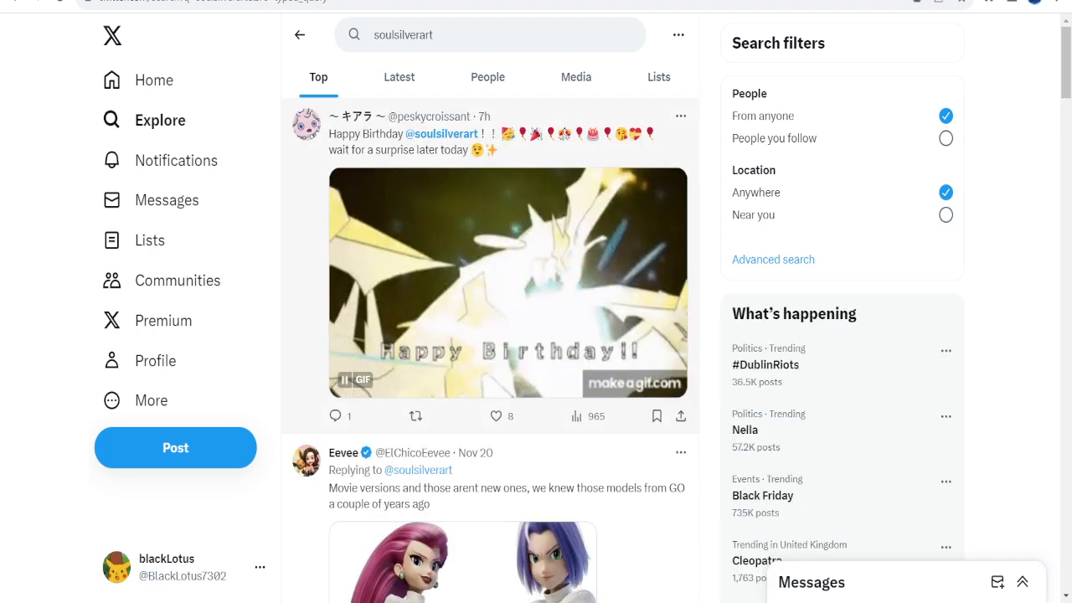
left_click(442, 133)
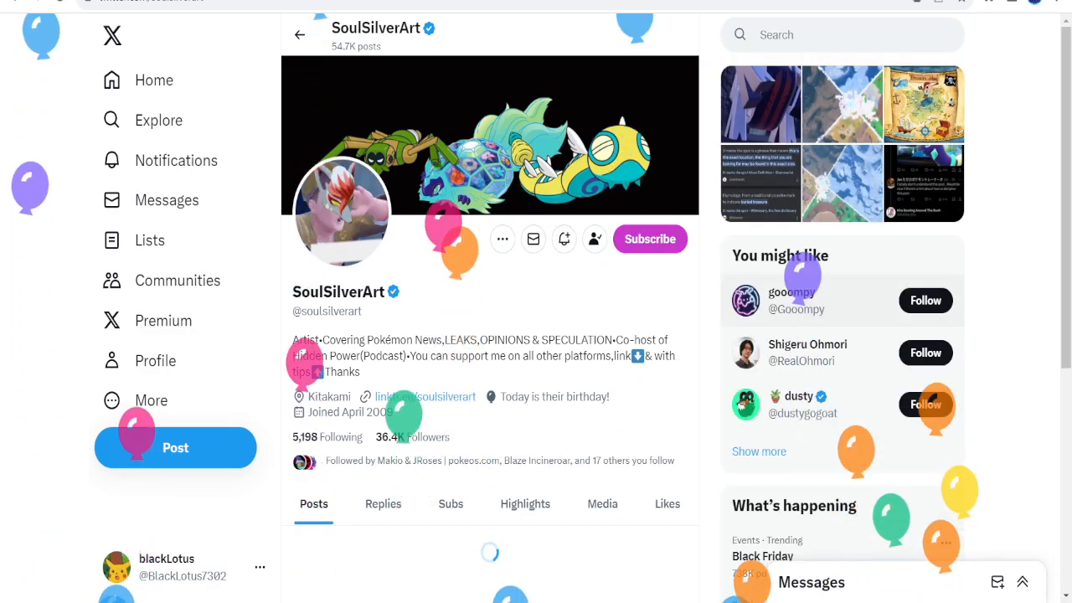
scroll("down", 3)
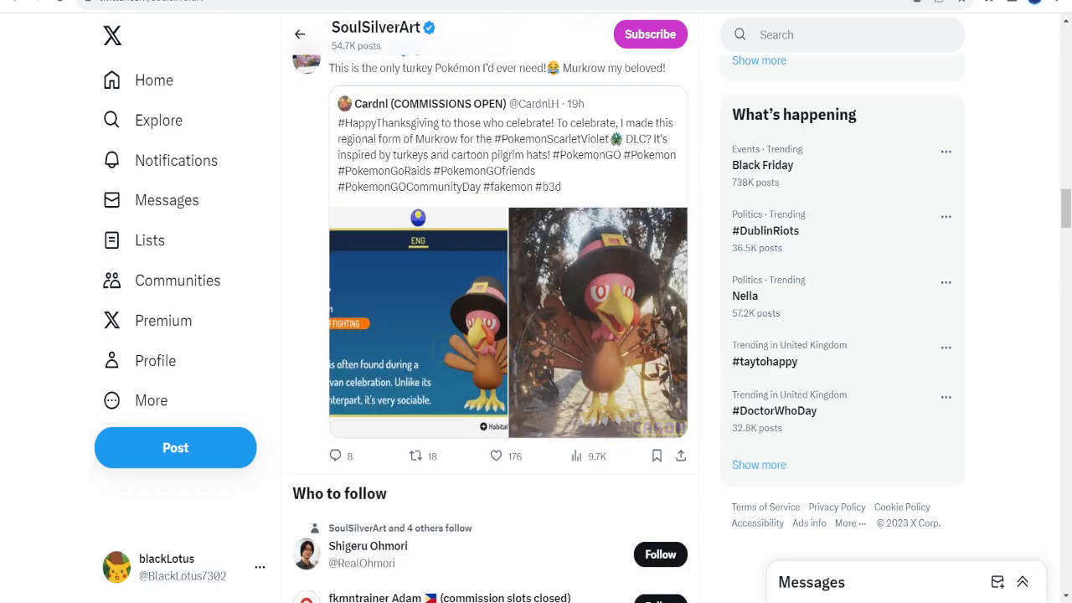
scroll("down", 3)
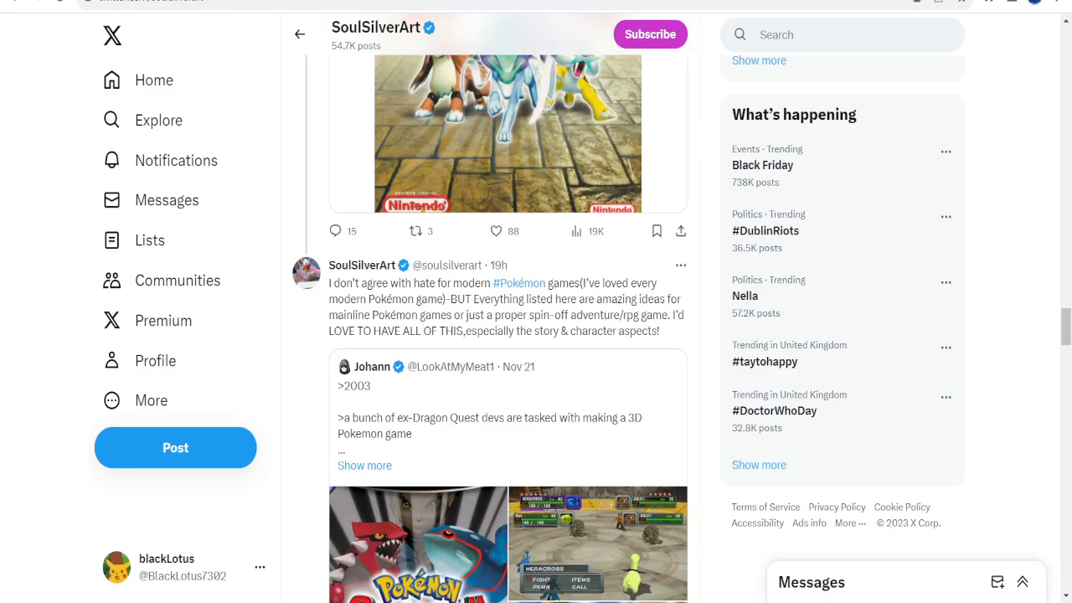
scroll("down", 3)
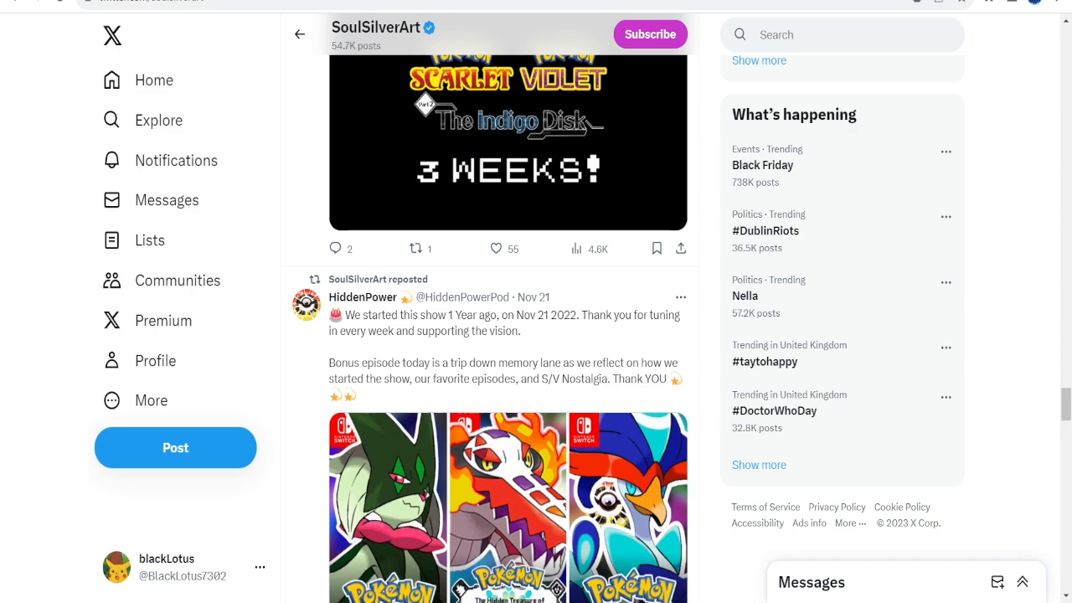
scroll("down", 3)
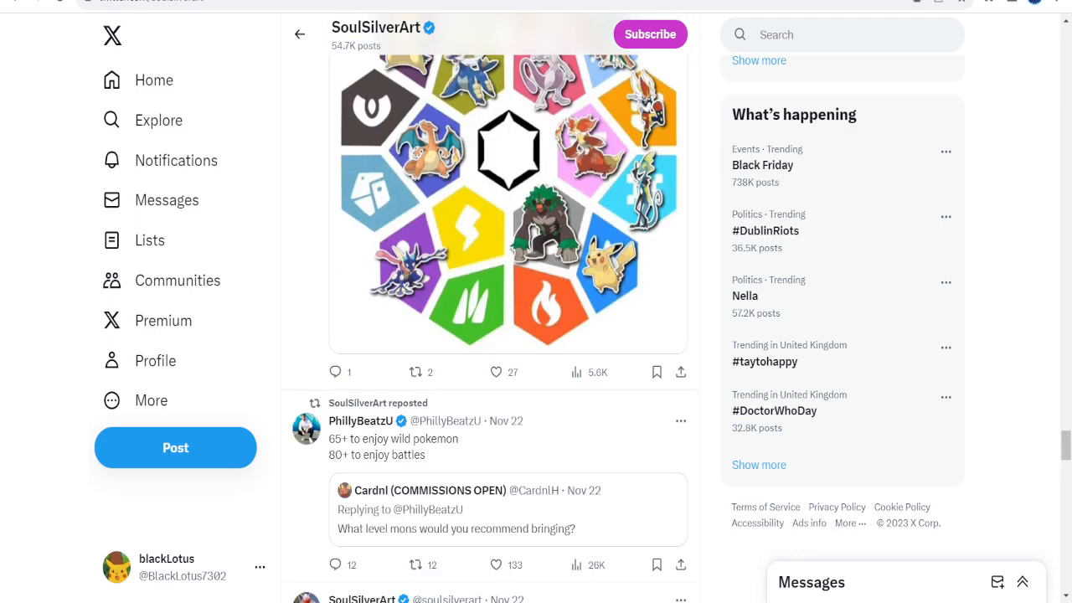
scroll("down", 3)
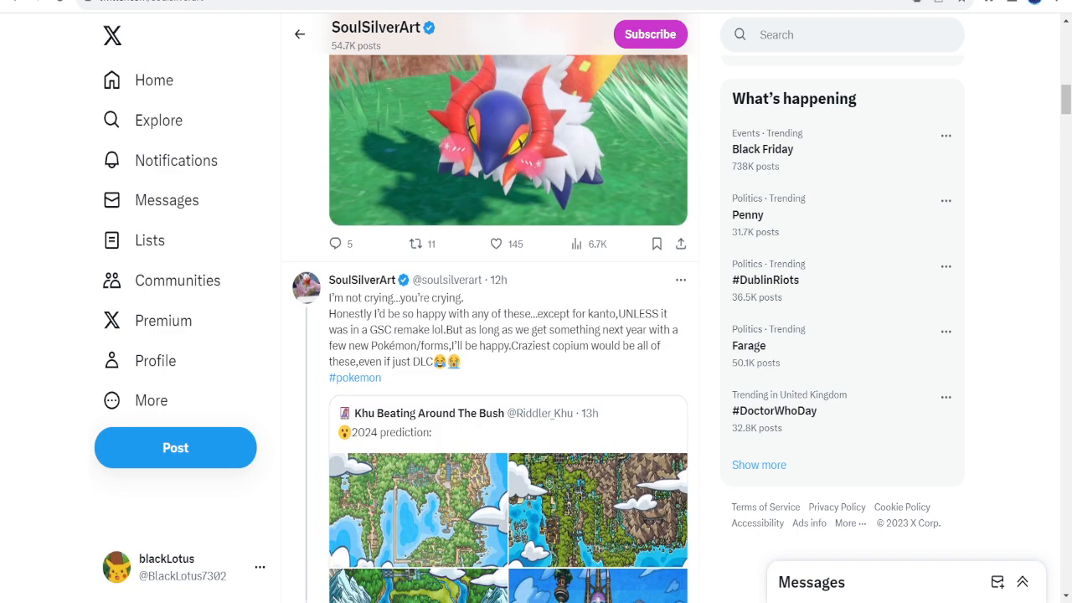
scroll("down", 3)
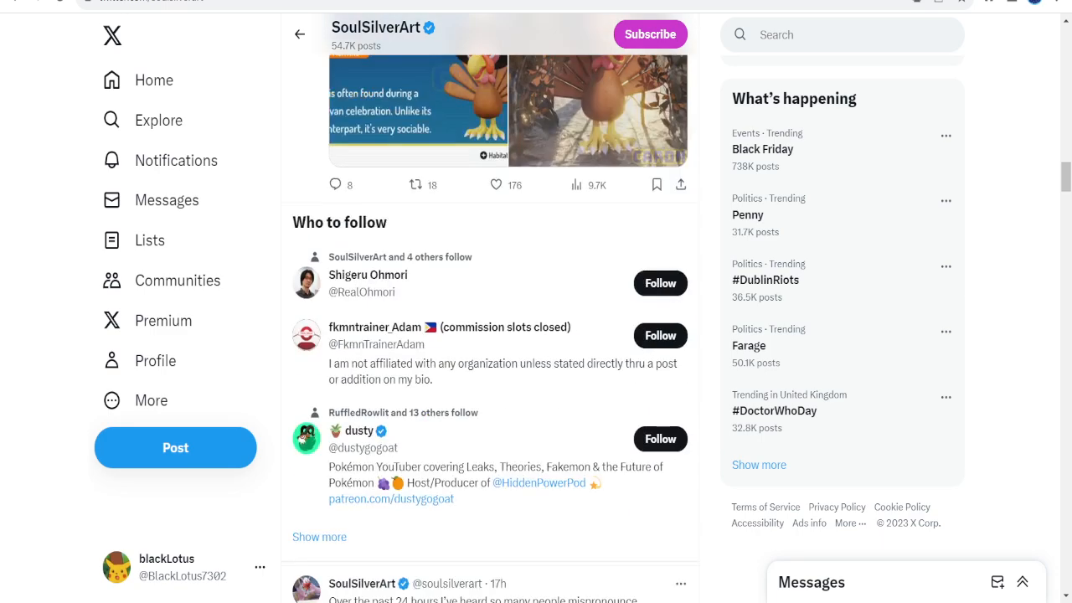
scroll("down", 3)
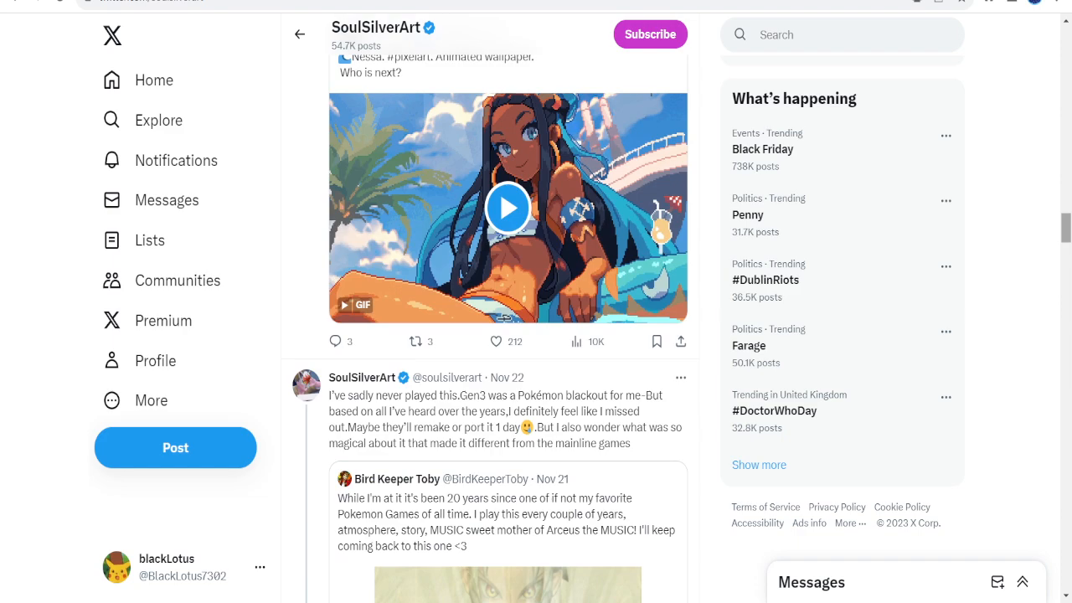
scroll("down", 3)
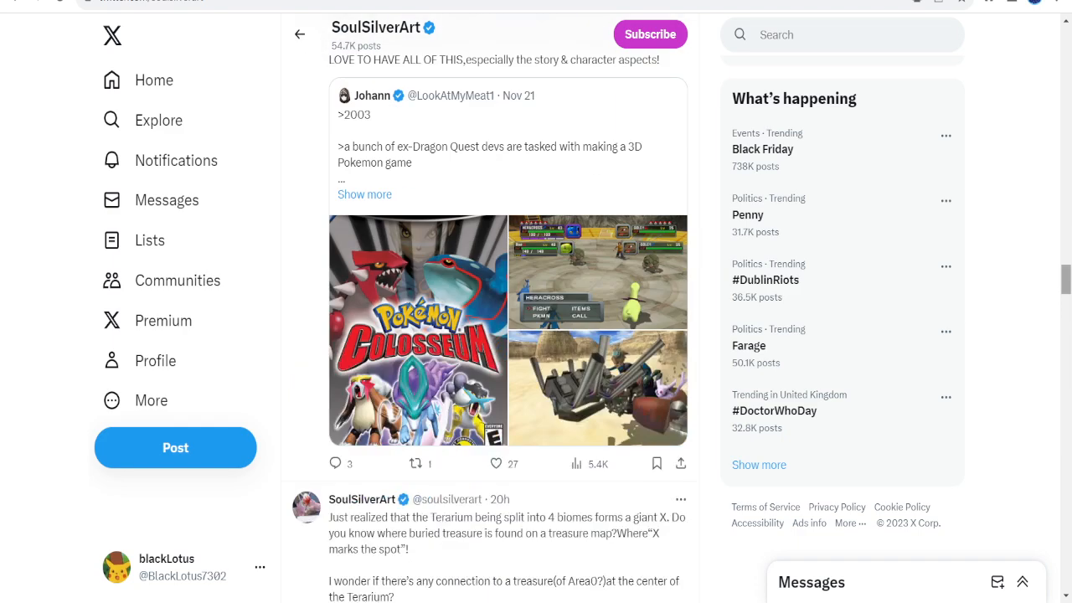
scroll("down", 3)
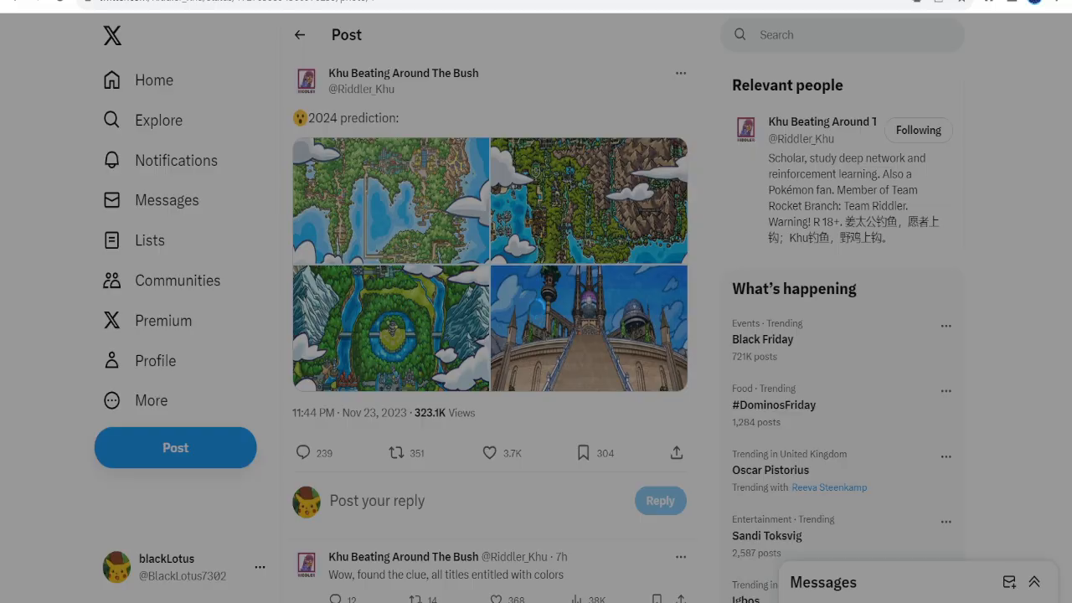
Step: View all four 2024 prediction maps full-size, then step back to the second map
left_click(390, 200)
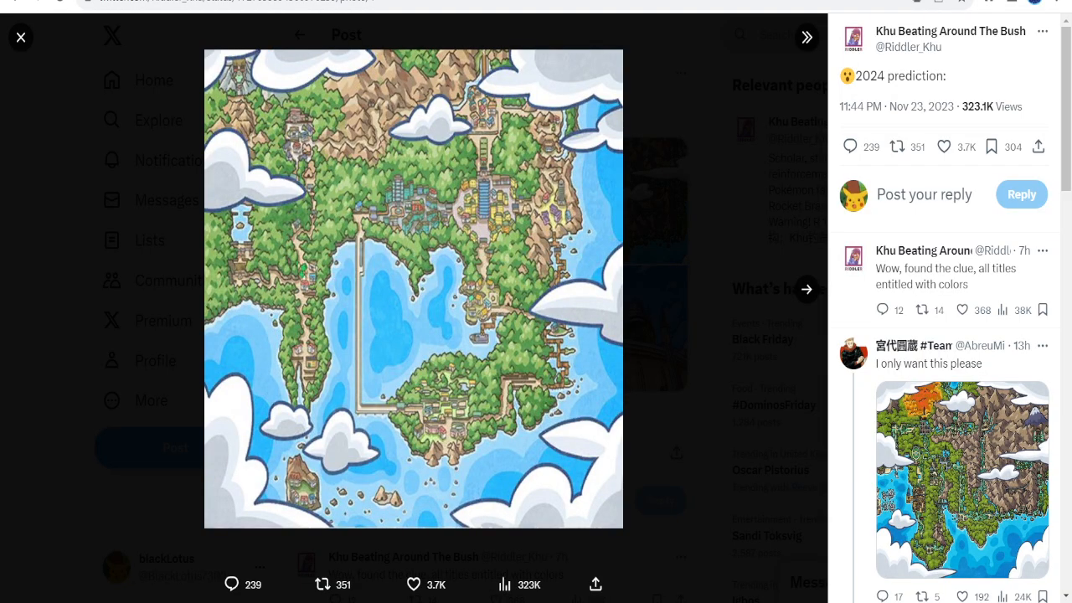
left_click(807, 288)
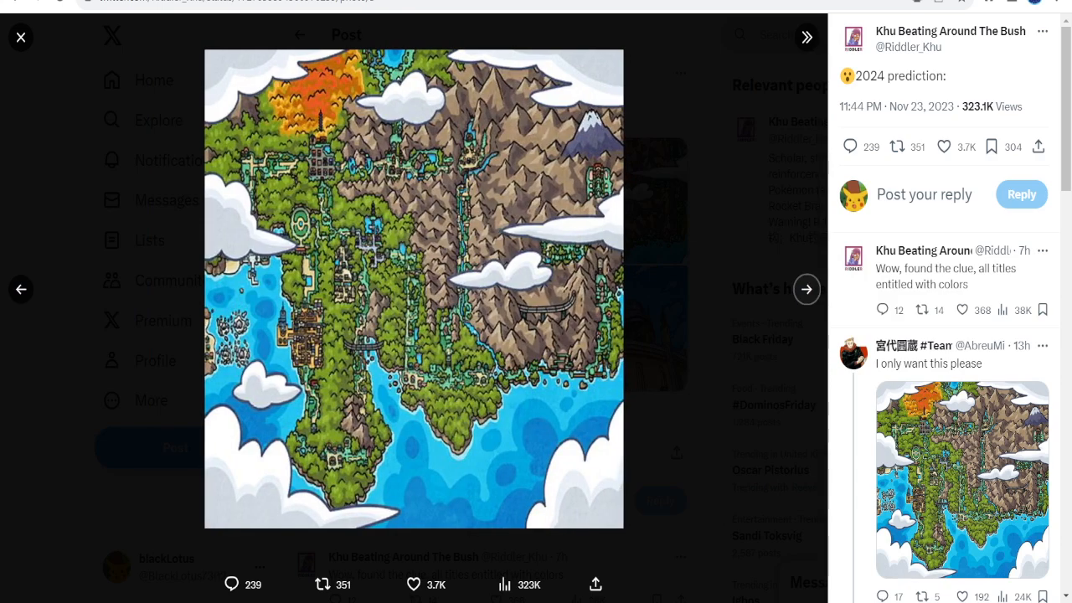
left_click(805, 289)
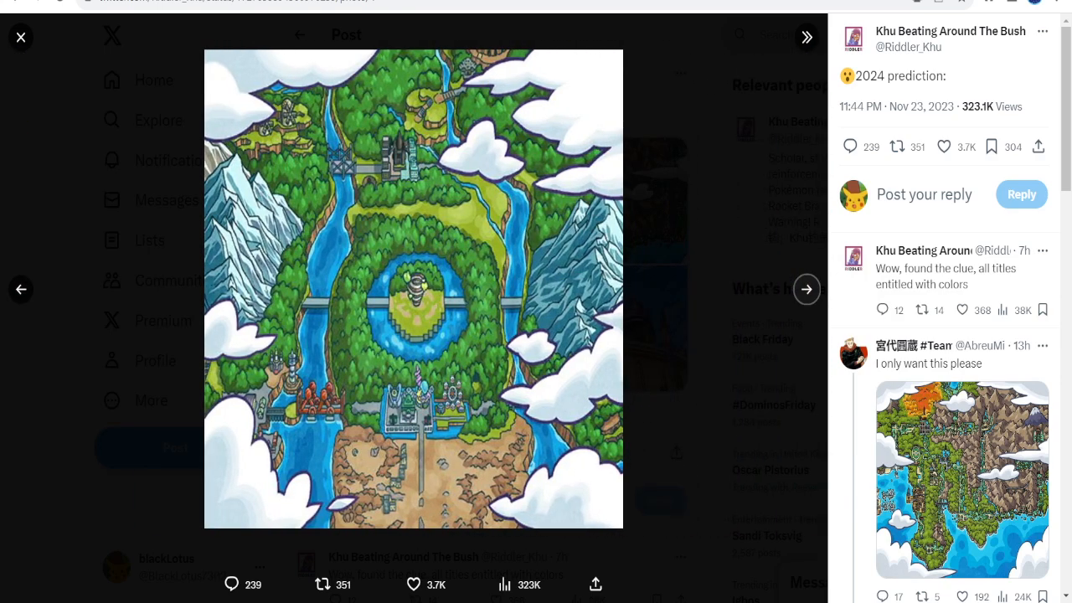
left_click(806, 289)
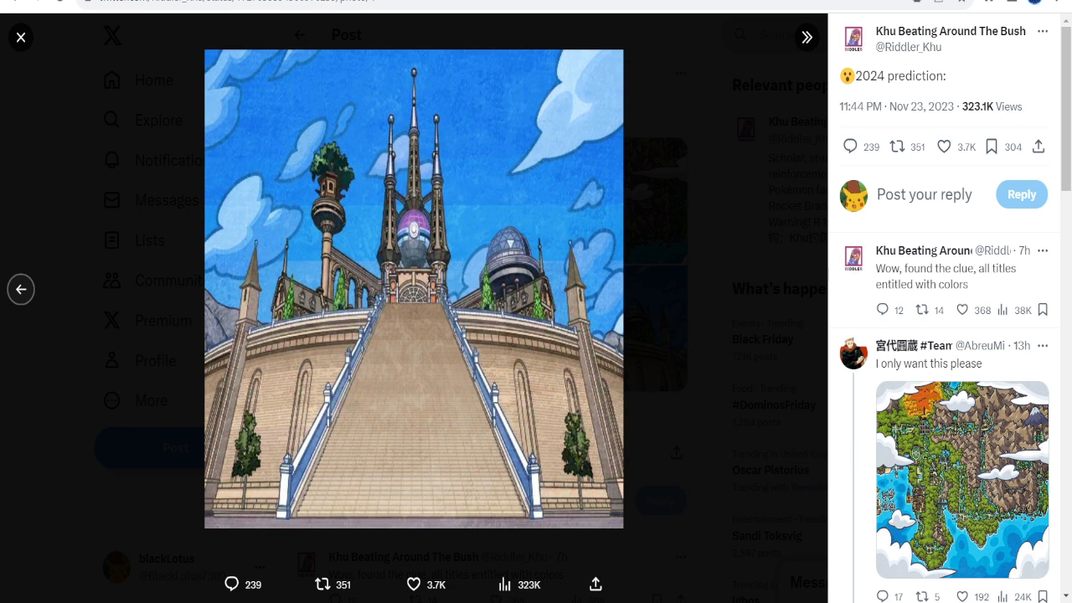
left_click(806, 289)
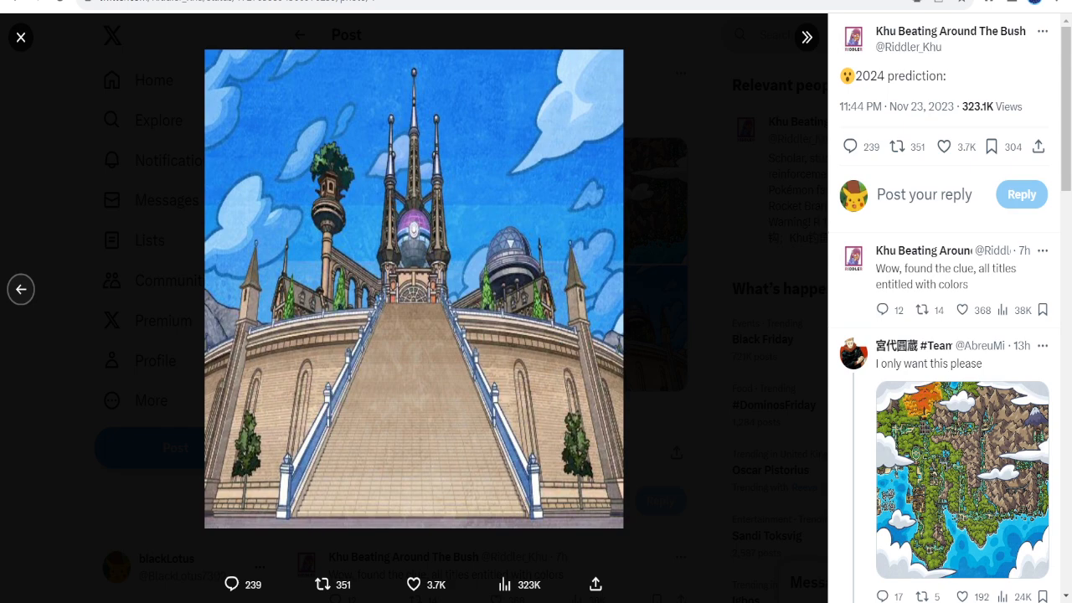
left_click(806, 289)
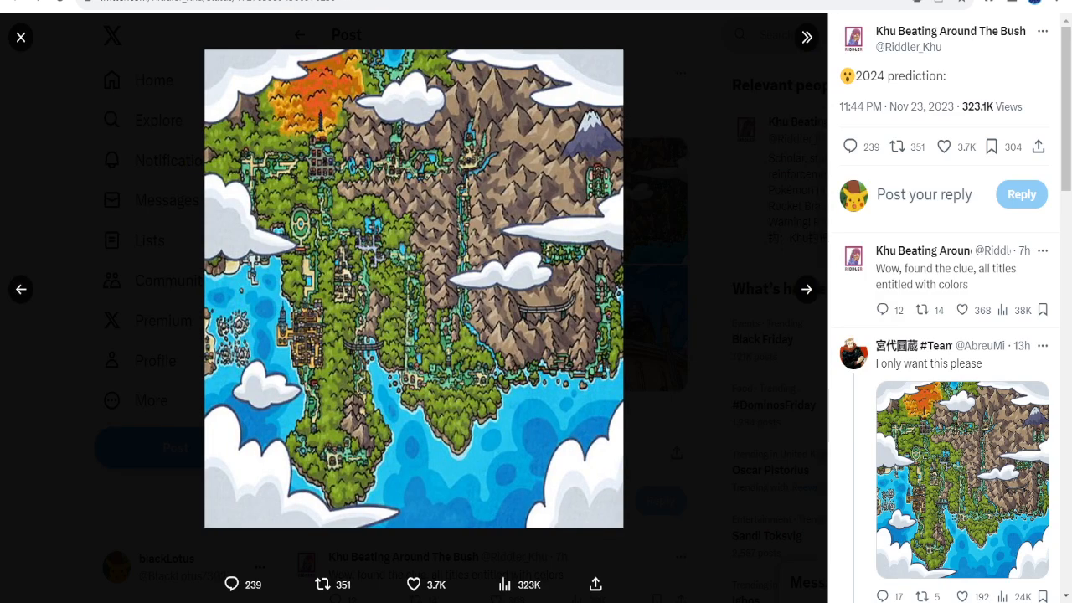
Step: Close the map viewer, browse the replies, and repost the post, bringing reposts to 352
left_click(20, 37)
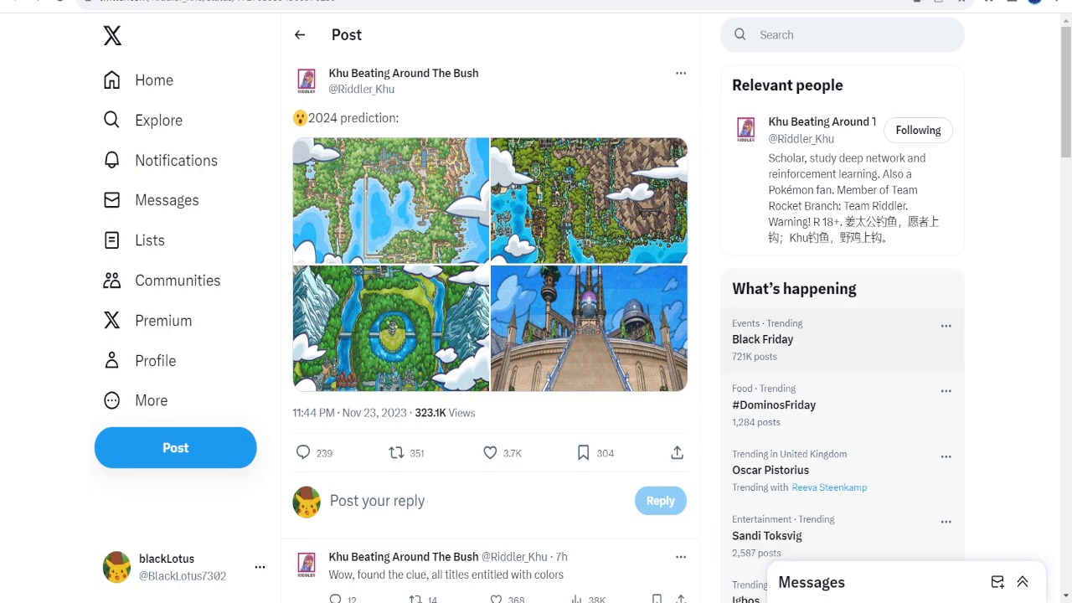
scroll("down", 3)
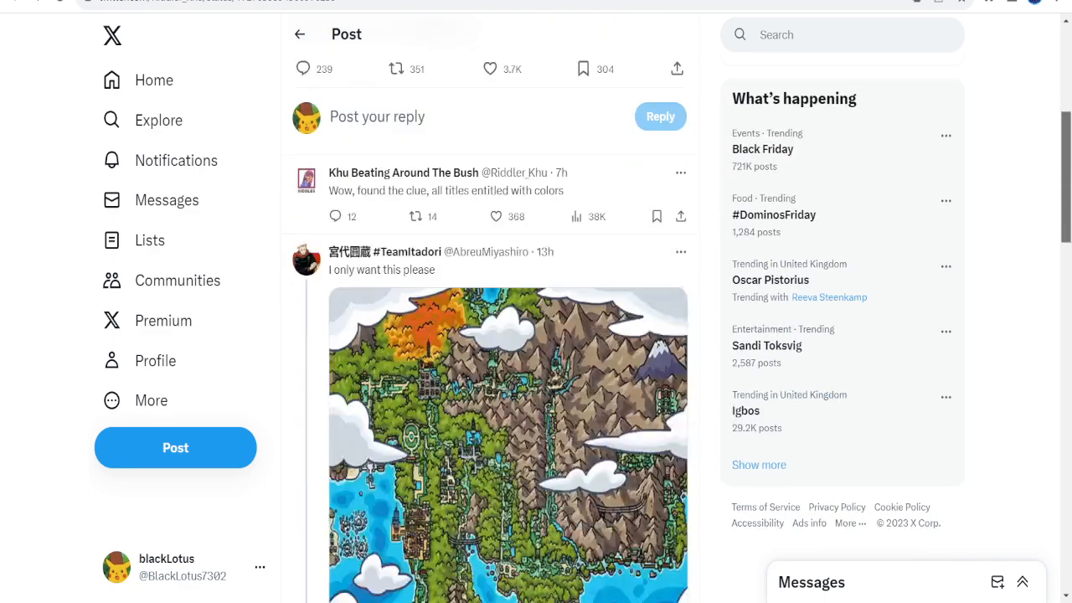
scroll("down", 3)
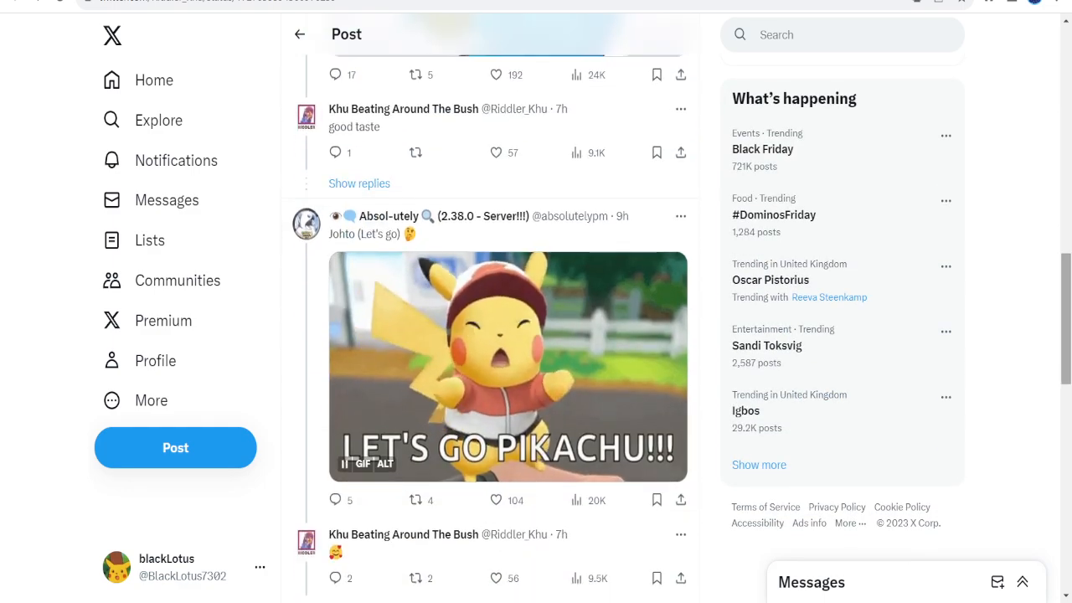
scroll("down", 3)
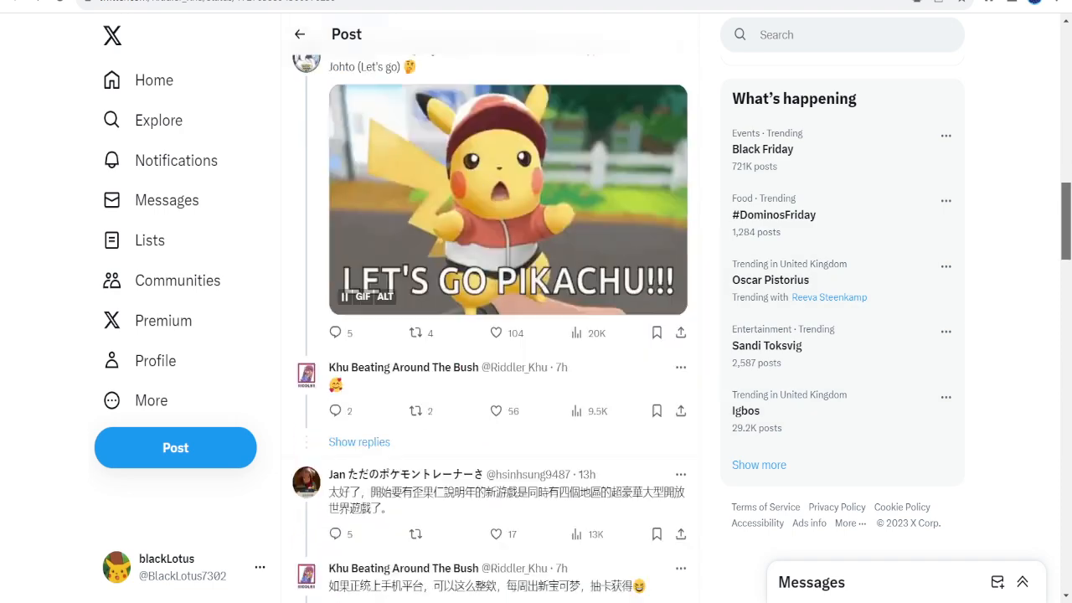
scroll("down", 3)
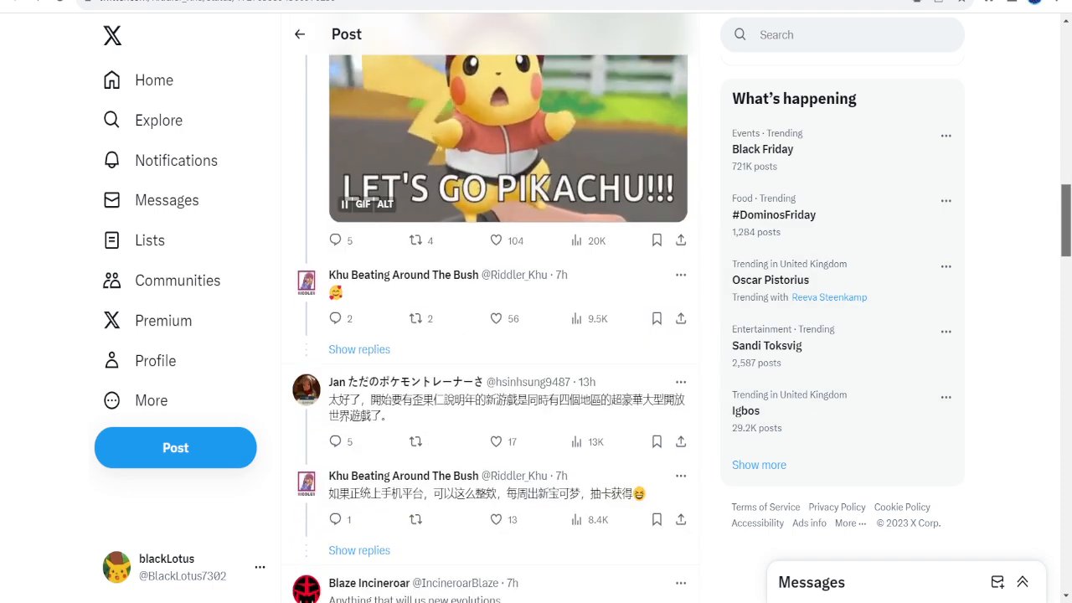
scroll("down", 3)
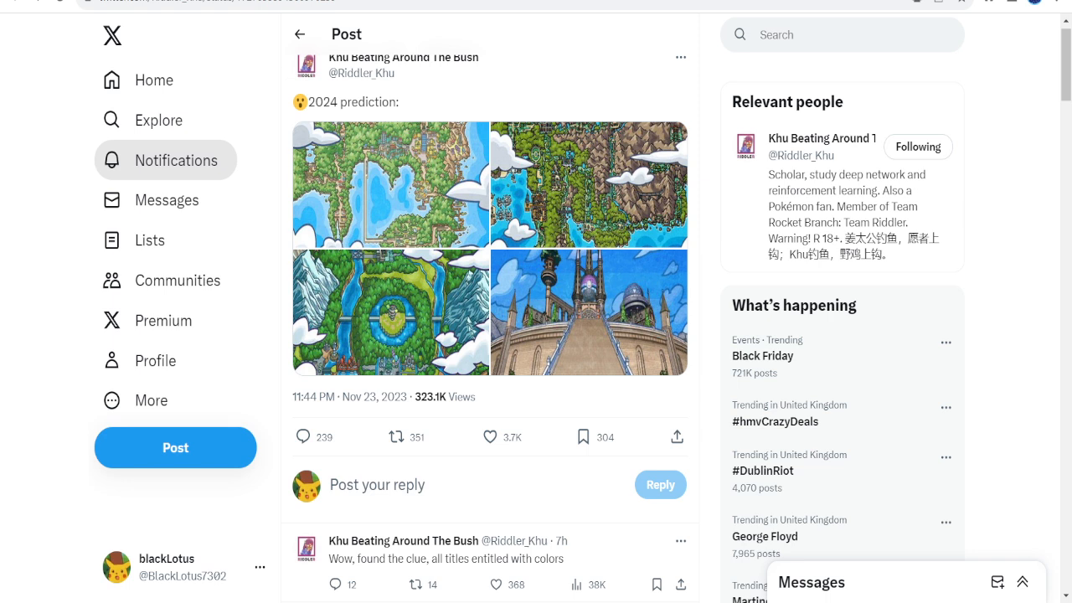
left_click(396, 436)
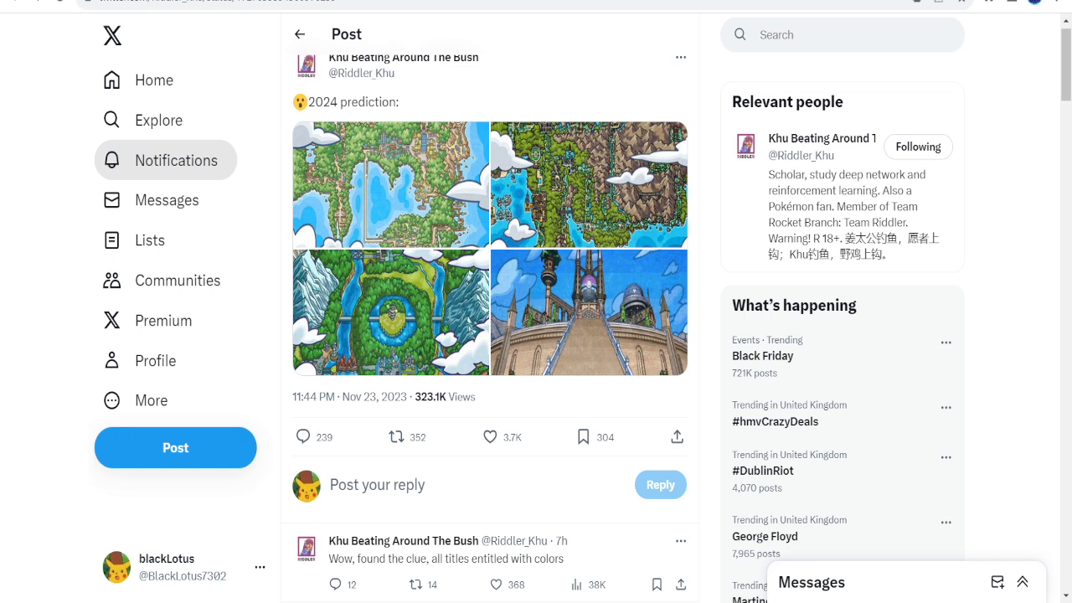